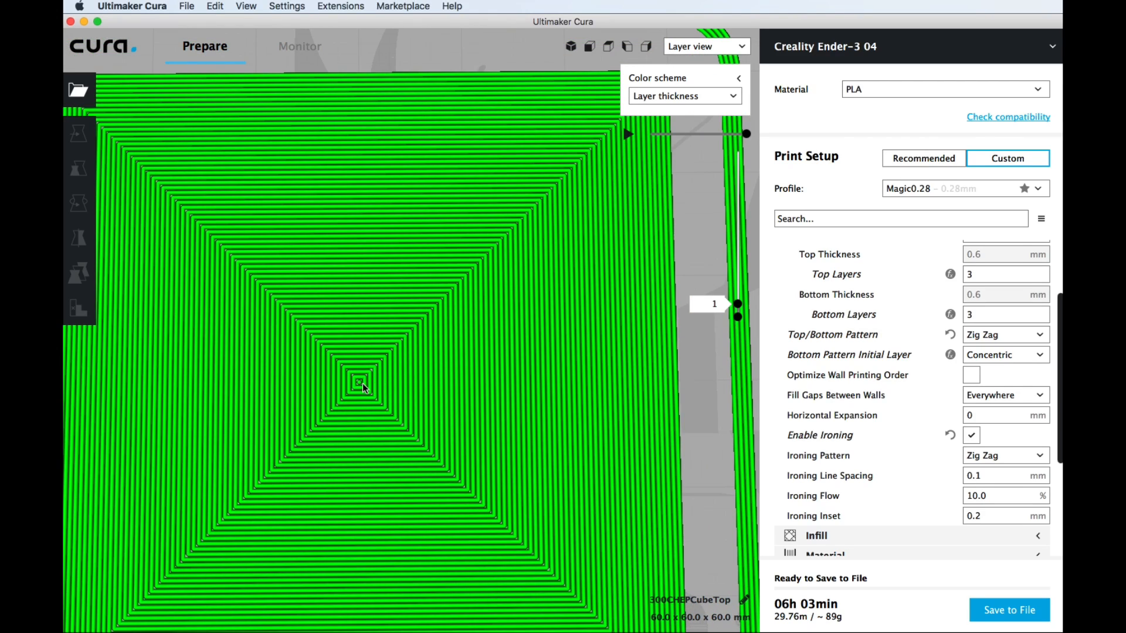
{"action": "mouse_move", "coordinate": [366, 364]}
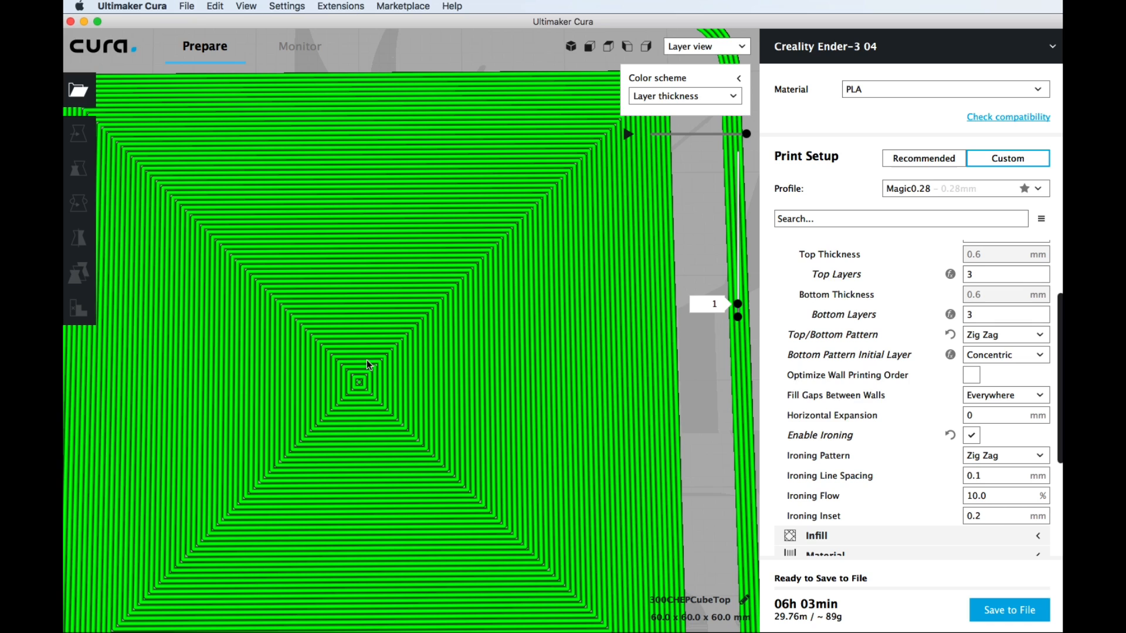
{"action": "mouse_move", "coordinate": [353, 373]}
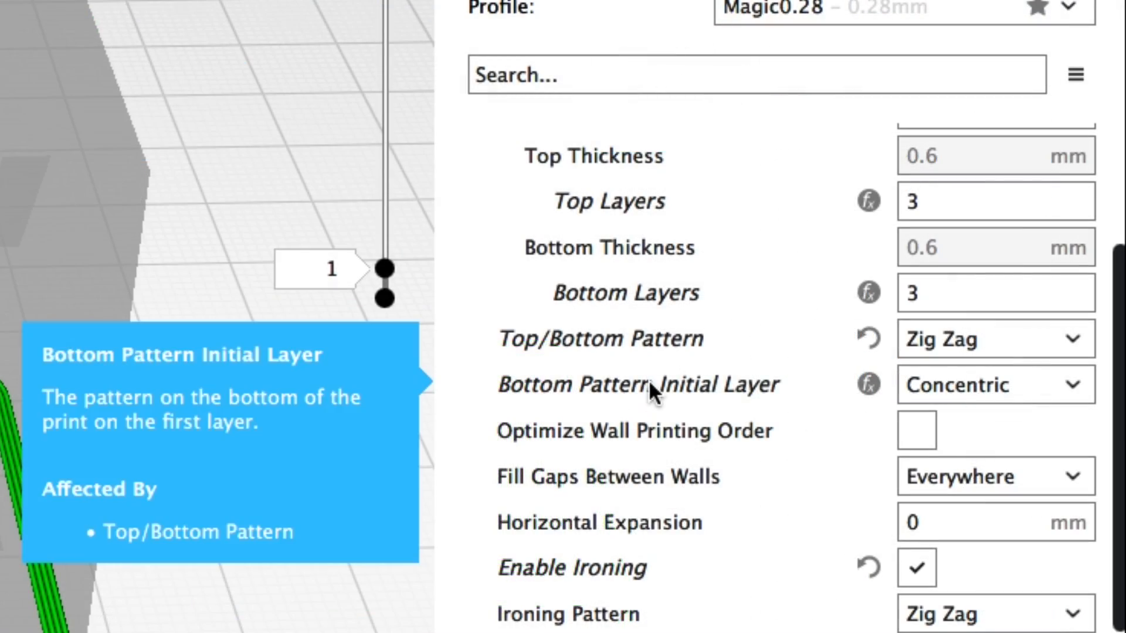
{"action": "mouse_move", "coordinate": [602, 401]}
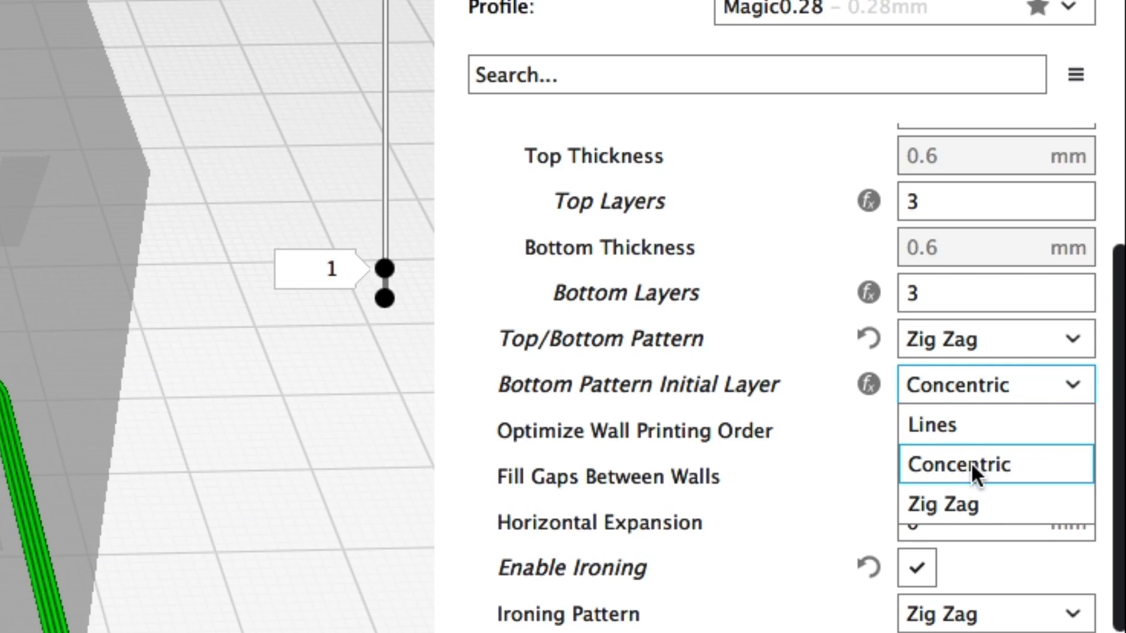
{"action": "mouse_move", "coordinate": [958, 410]}
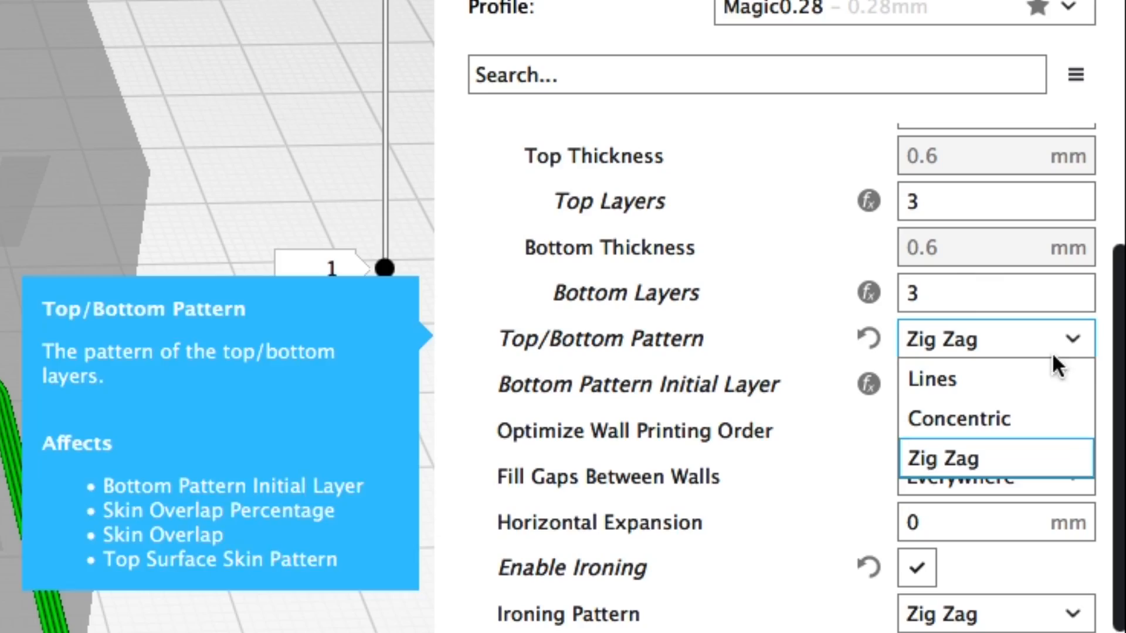
{"action": "mouse_move", "coordinate": [996, 379]}
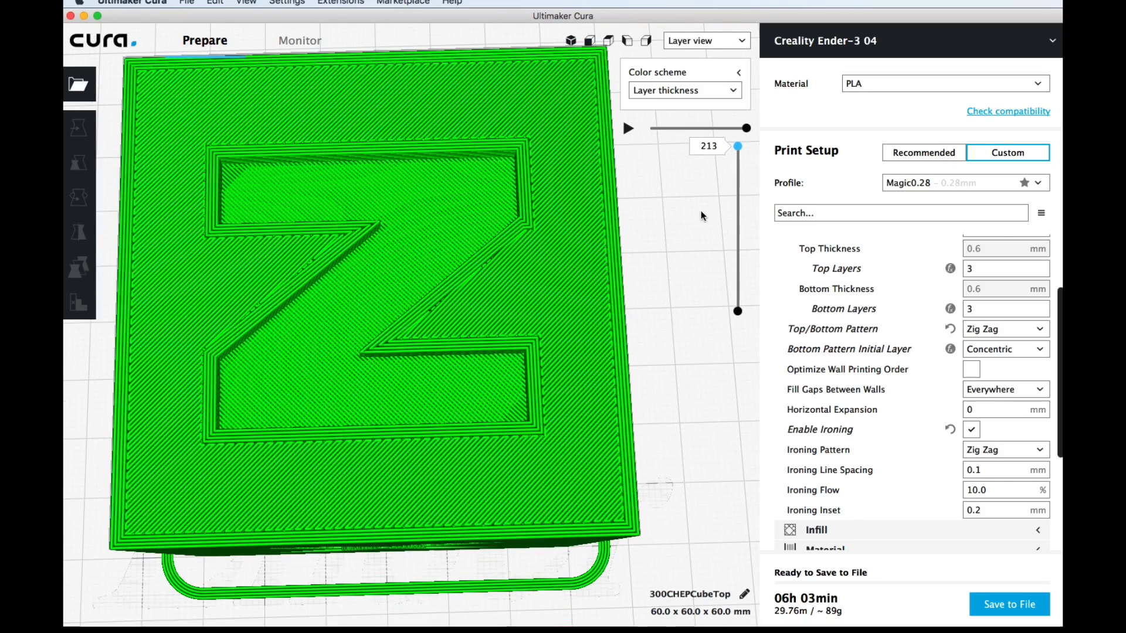
- Zoom into the cube's top layer 213 to inspect the zig-zag skin over the embossed Z
{"action": "scroll", "scroll_direction": "up", "scroll_amount": 3}
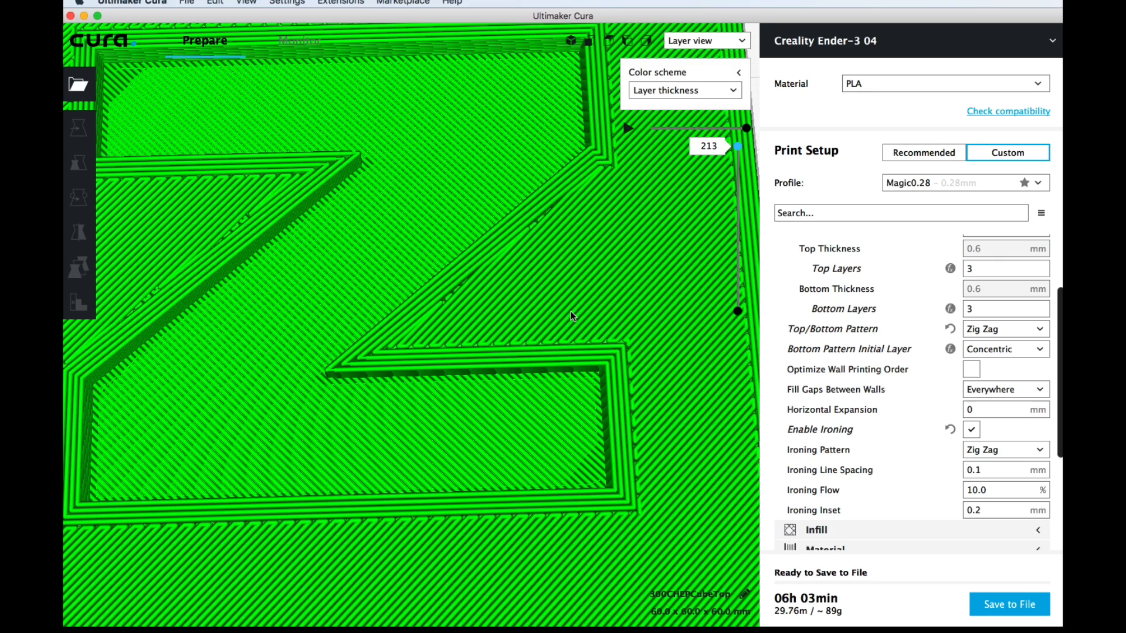
{"action": "mouse_move", "coordinate": [710, 226]}
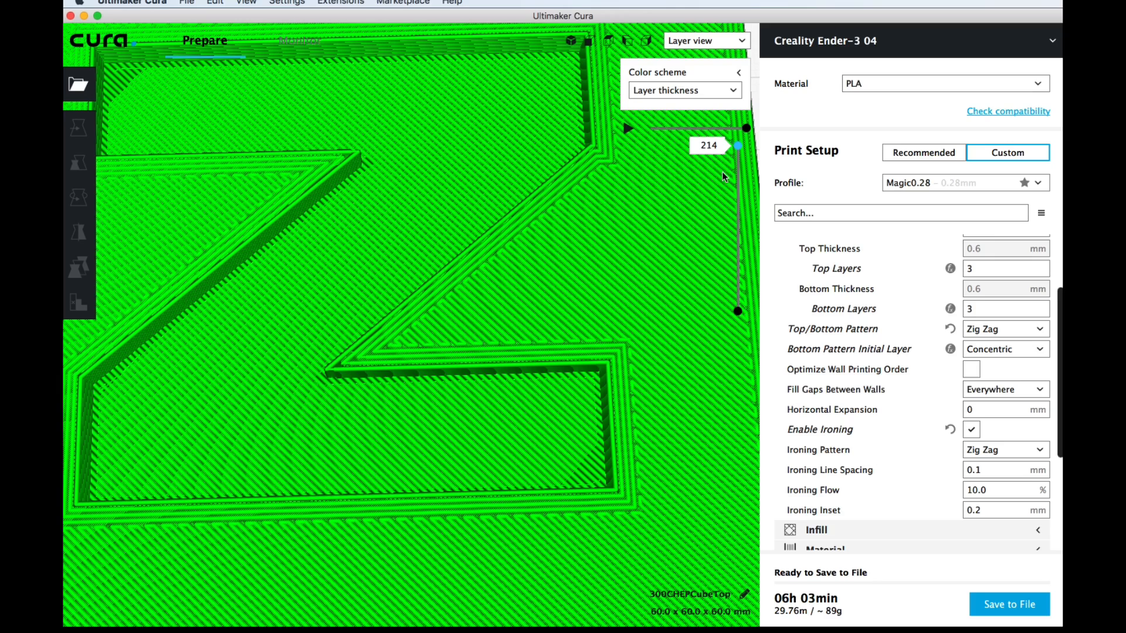
{"action": "mouse_move", "coordinate": [612, 323]}
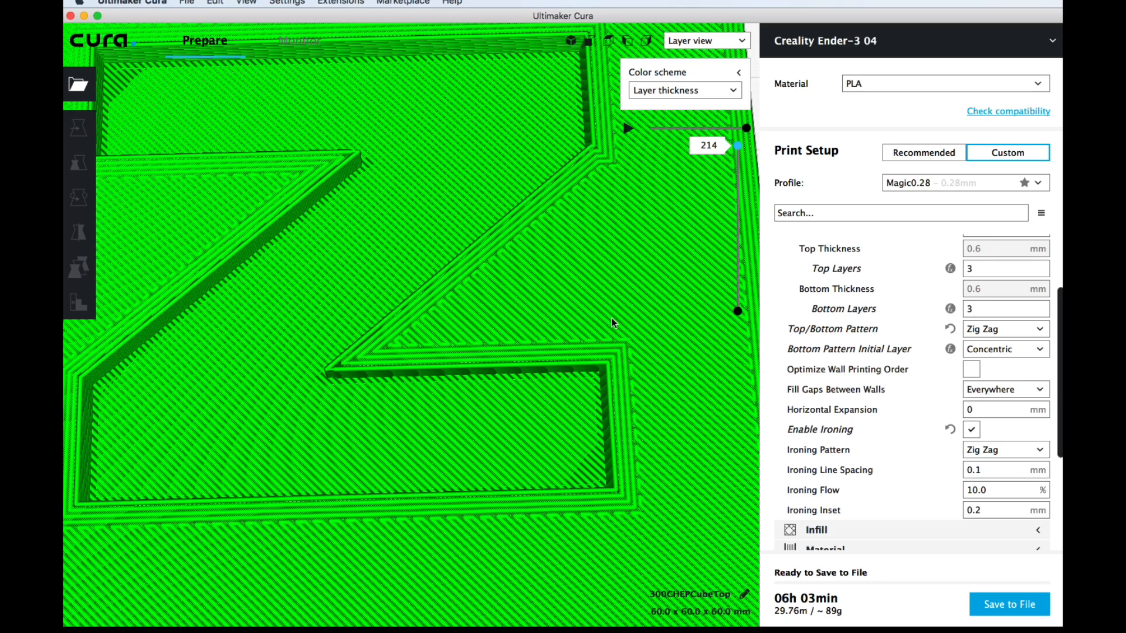
{"action": "mouse_move", "coordinate": [183, 233]}
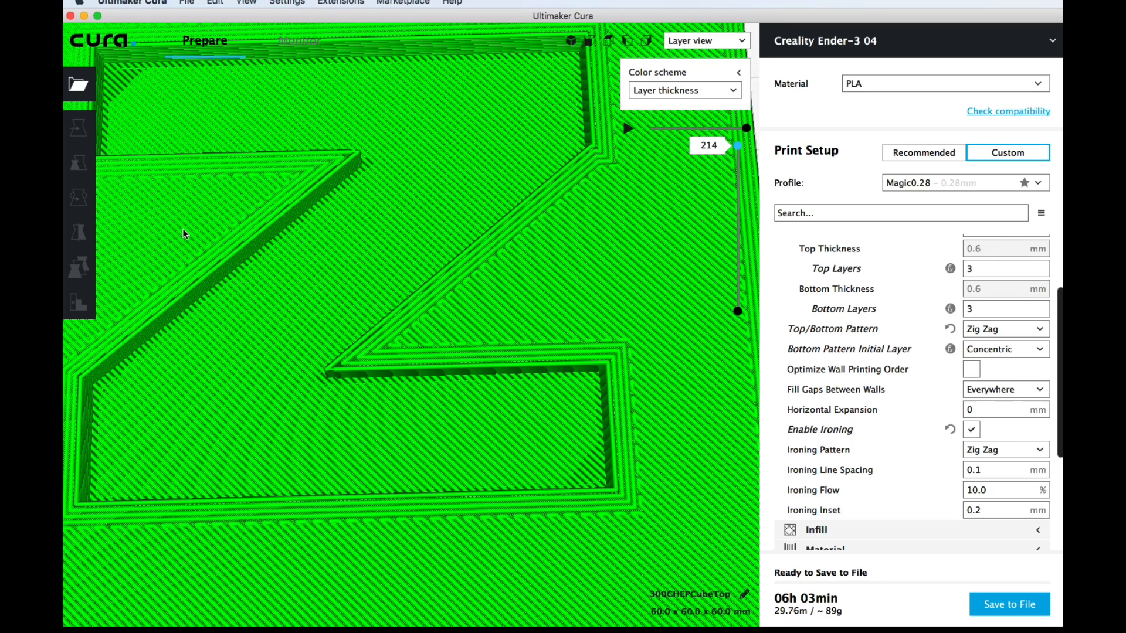
{"action": "mouse_move", "coordinate": [229, 331]}
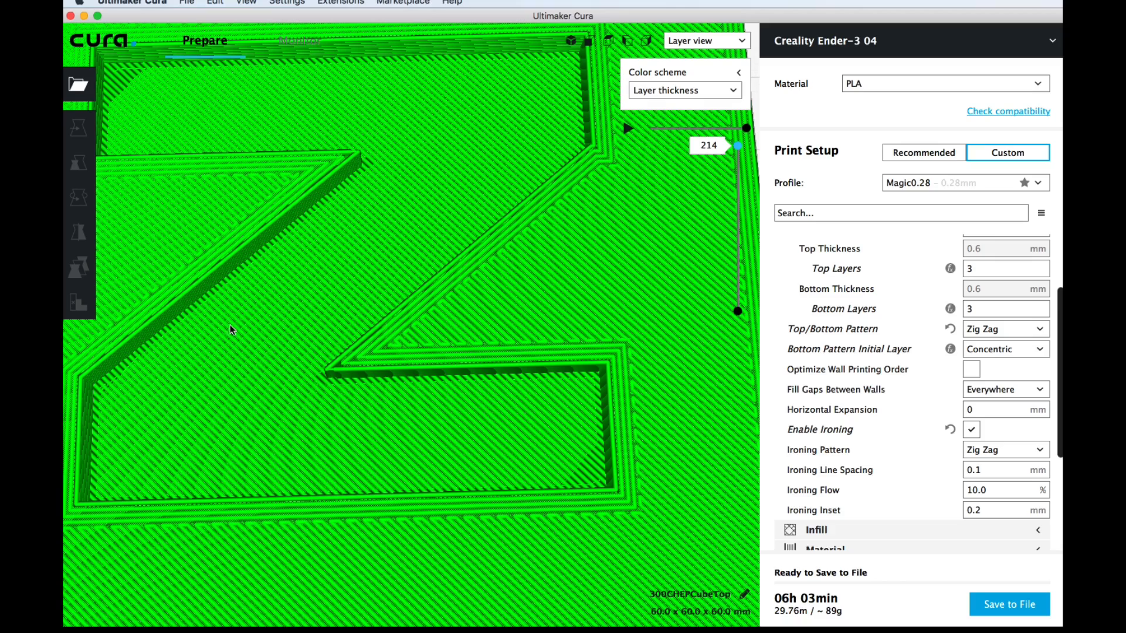
{"action": "mouse_move", "coordinate": [736, 152]}
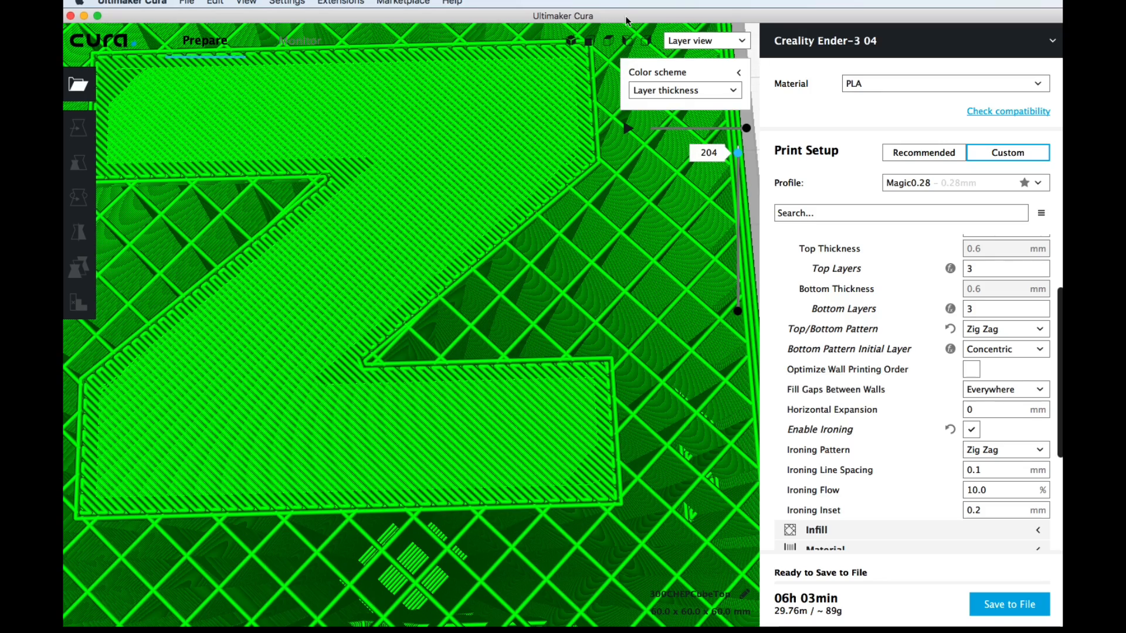
{"action": "mouse_move", "coordinate": [384, 431]}
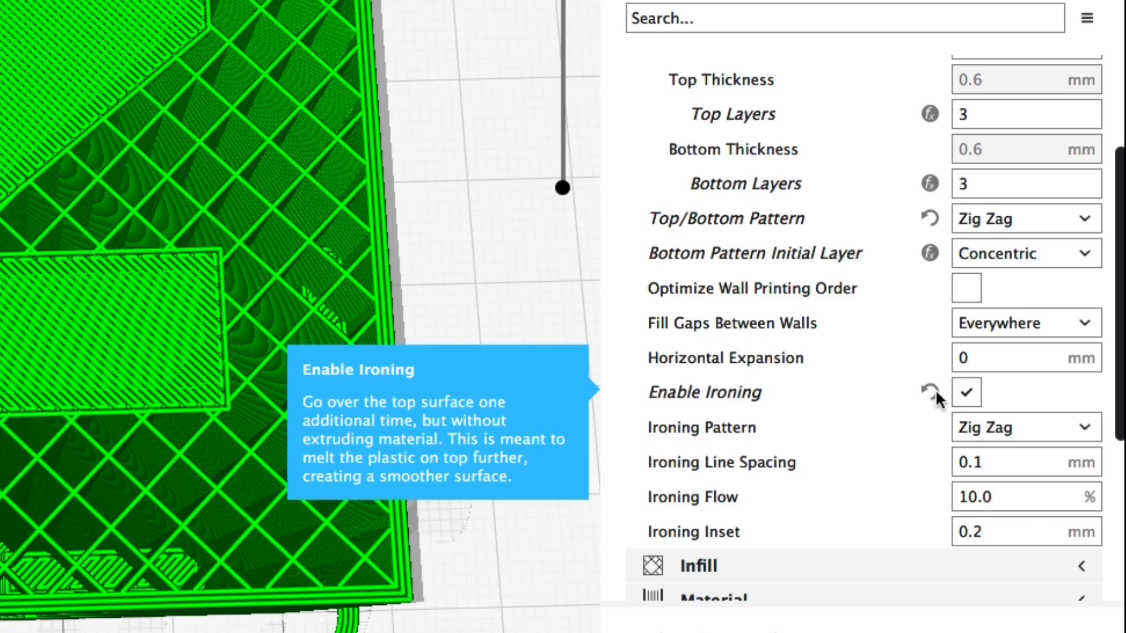
{"action": "mouse_move", "coordinate": [704, 453]}
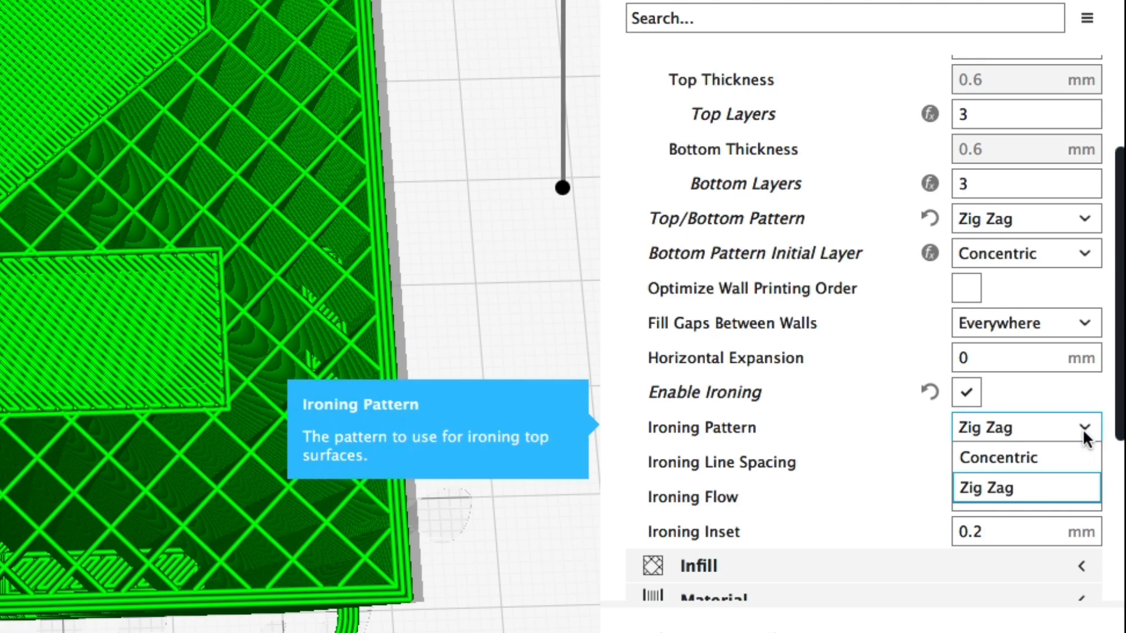
{"action": "mouse_move", "coordinate": [695, 429]}
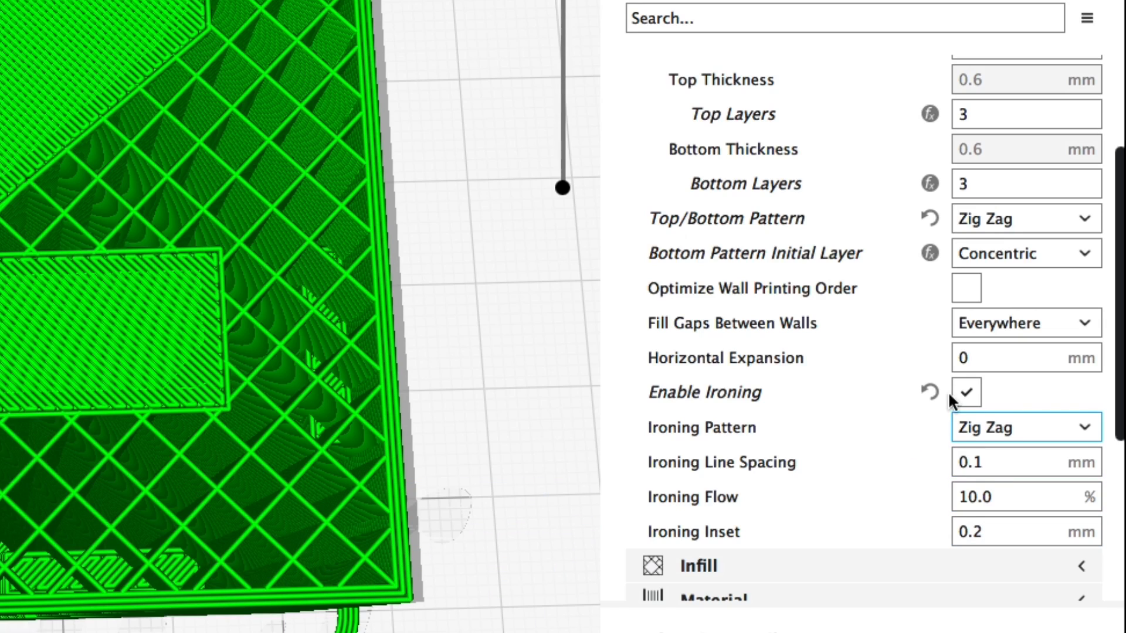
{"action": "scroll", "scroll_direction": "up", "scroll_amount": 3}
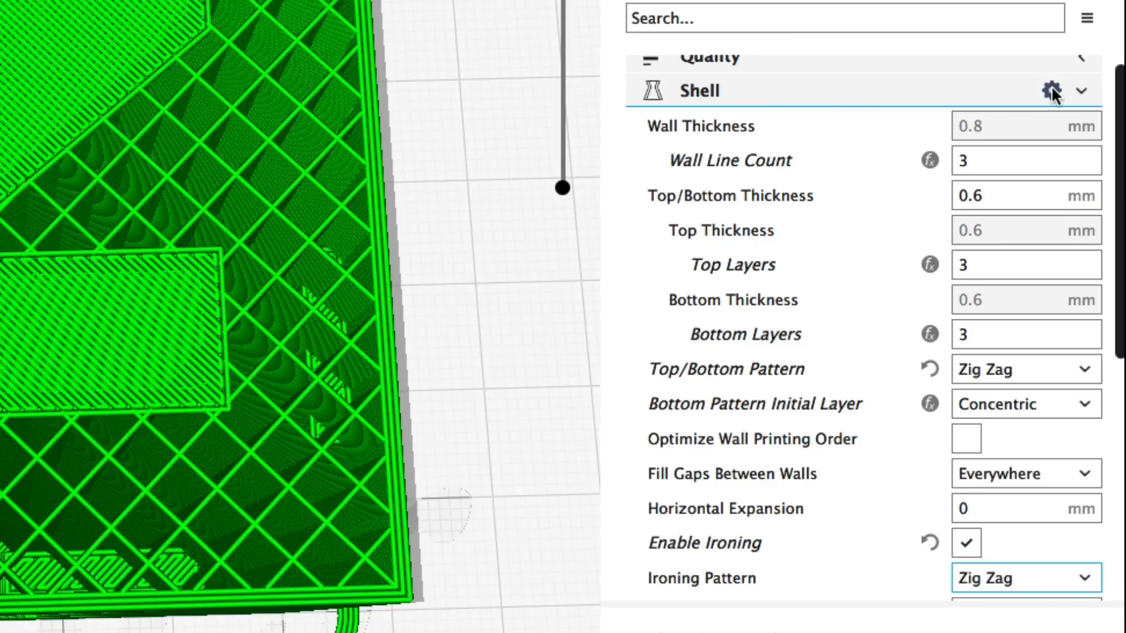
- Filter the Shell visibility list for 'ironing' and show the Ironing Pattern, Line Spacing, Flow and Inset settings
{"action": "left_click", "coordinate": [1054, 90]}
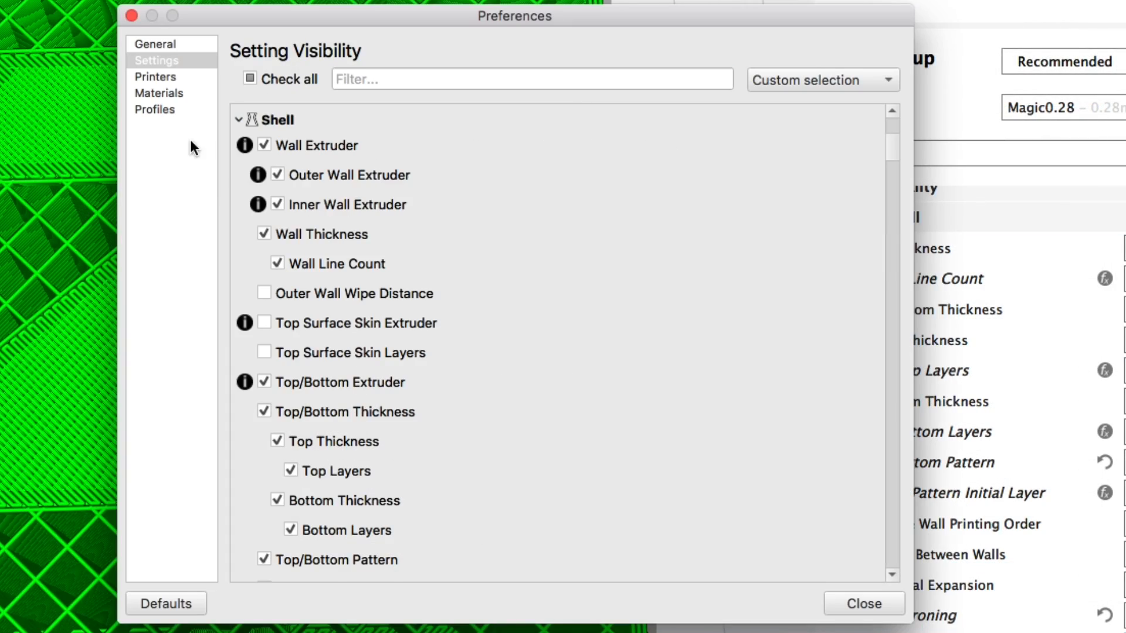
{"action": "type", "text": "ir"}
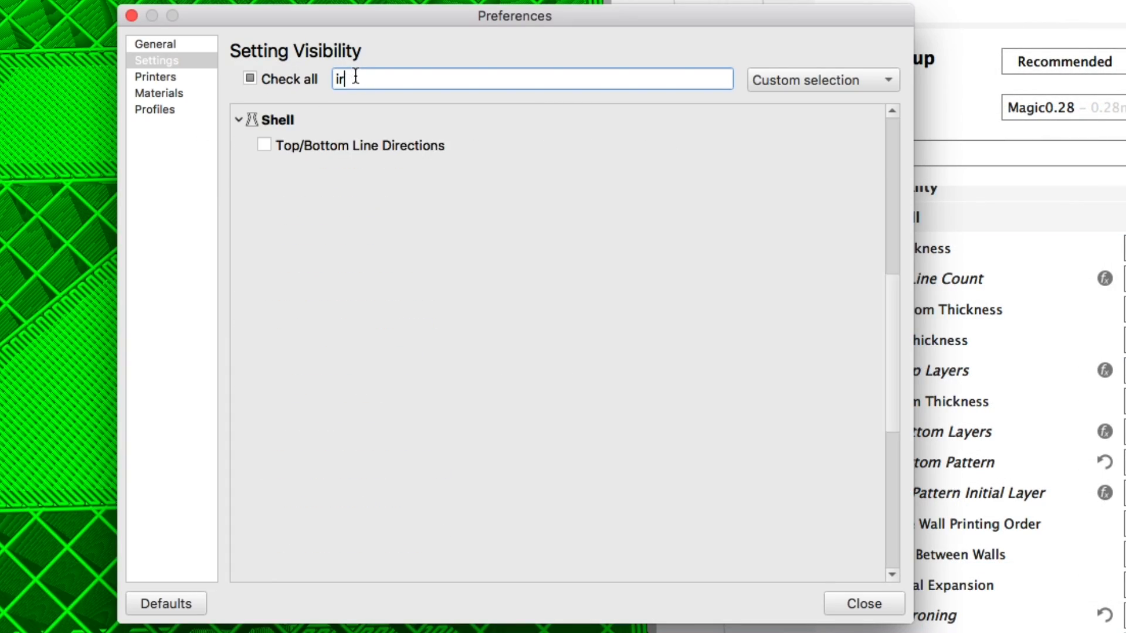
{"action": "type", "text": "oning"}
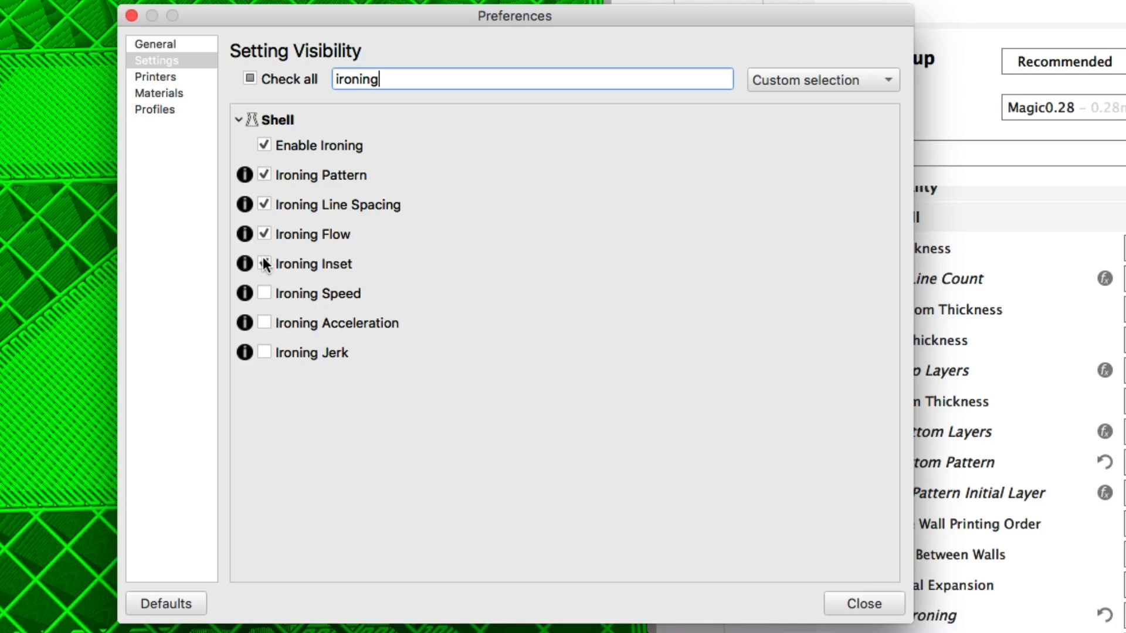
{"action": "left_click", "coordinate": [264, 264]}
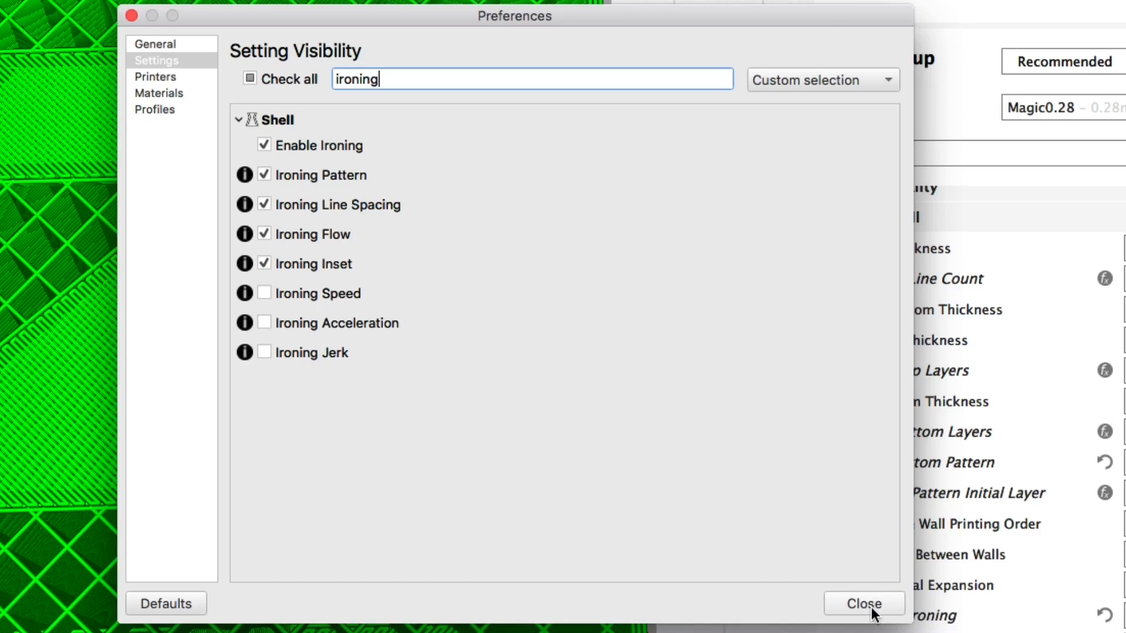
{"action": "left_click", "coordinate": [865, 603]}
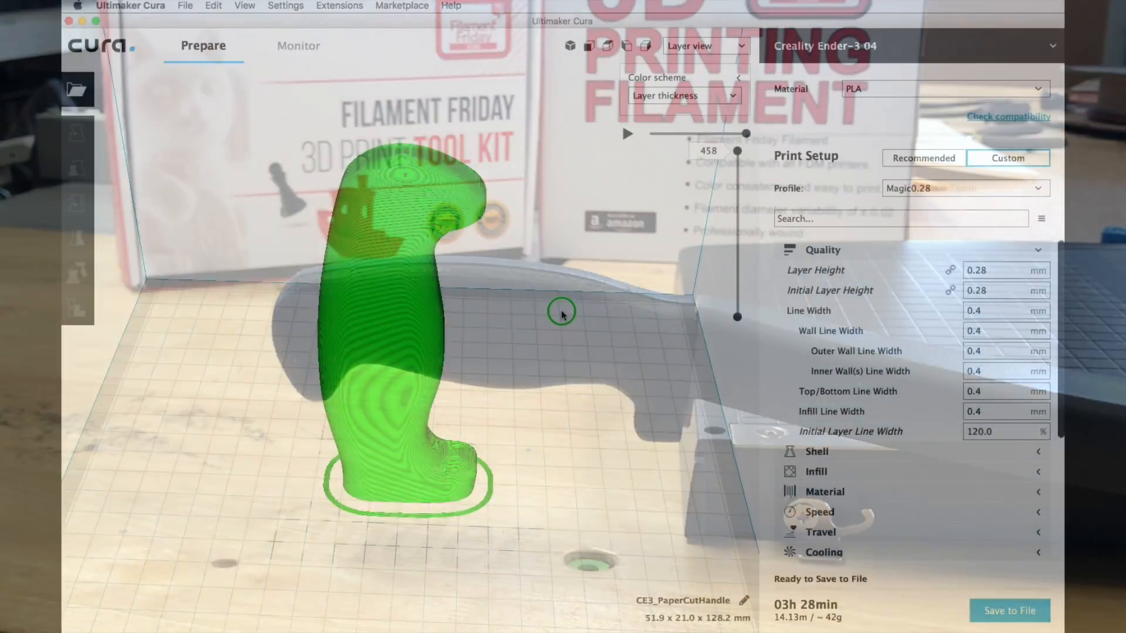
- Expand the Experimental category for the handle, showing Fuzzy Skin and adaptive layers off
{"action": "left_click", "coordinate": [998, 270]}
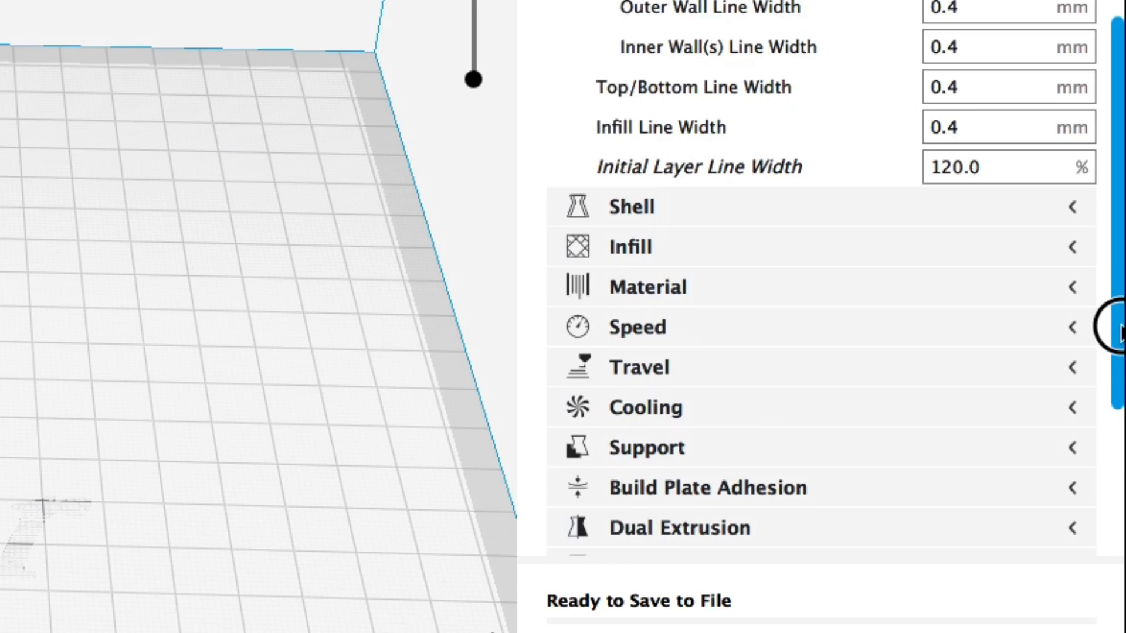
{"action": "scroll", "scroll_direction": "down", "scroll_amount": 3}
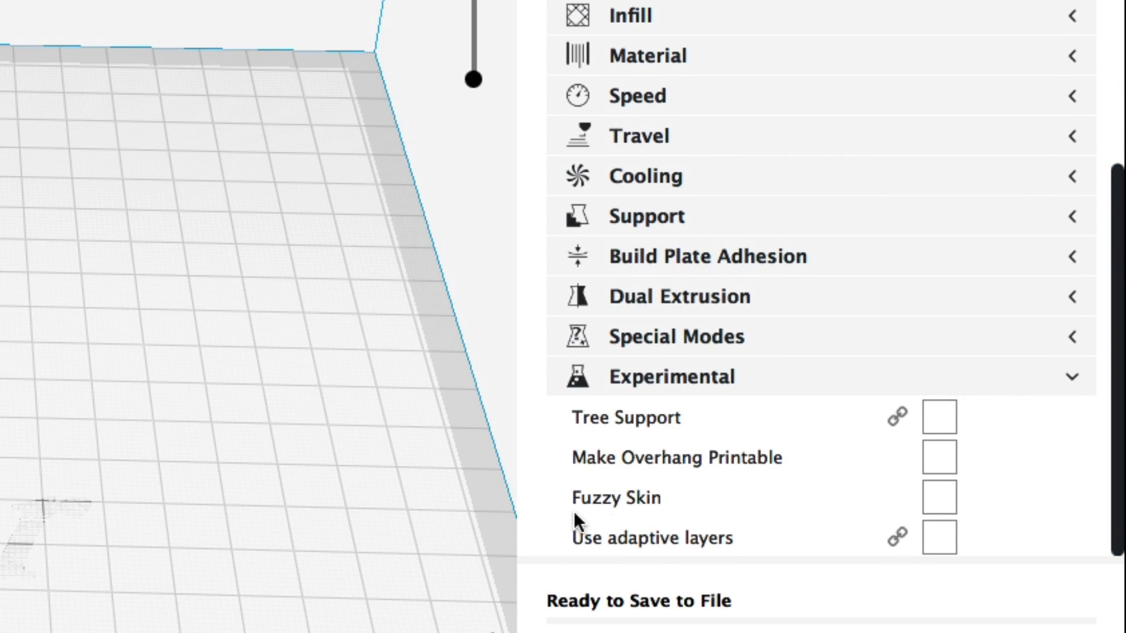
{"action": "mouse_move", "coordinate": [938, 499]}
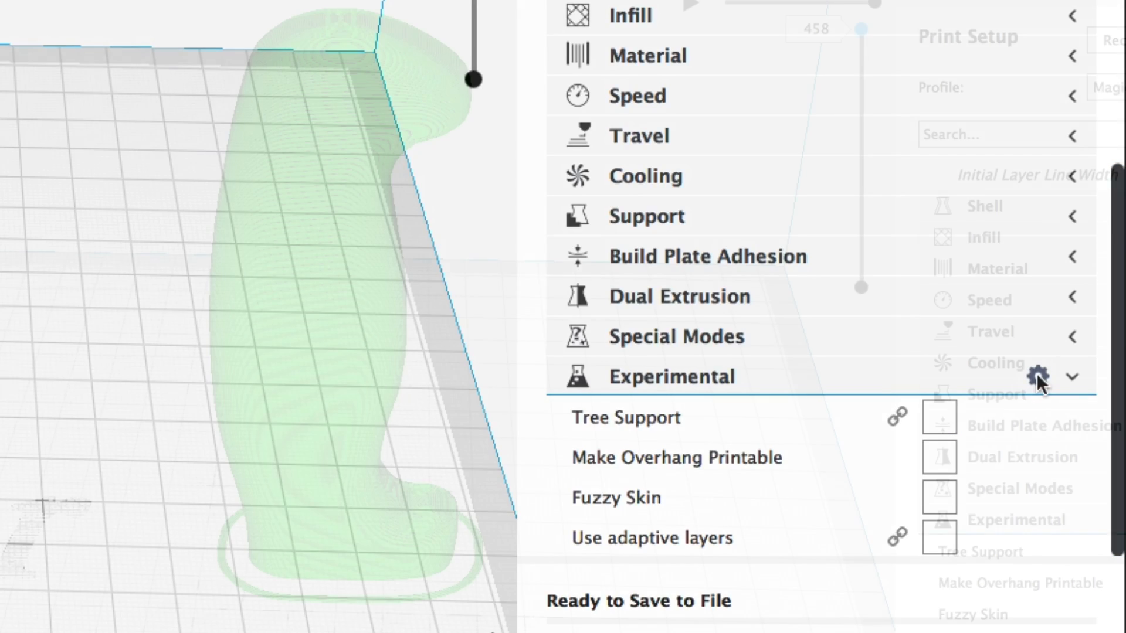
- Filter Experimental visibility for 'fuzzy' and show the Fuzzy Skin thickness, density and point distance settings
{"action": "left_click", "coordinate": [1039, 377]}
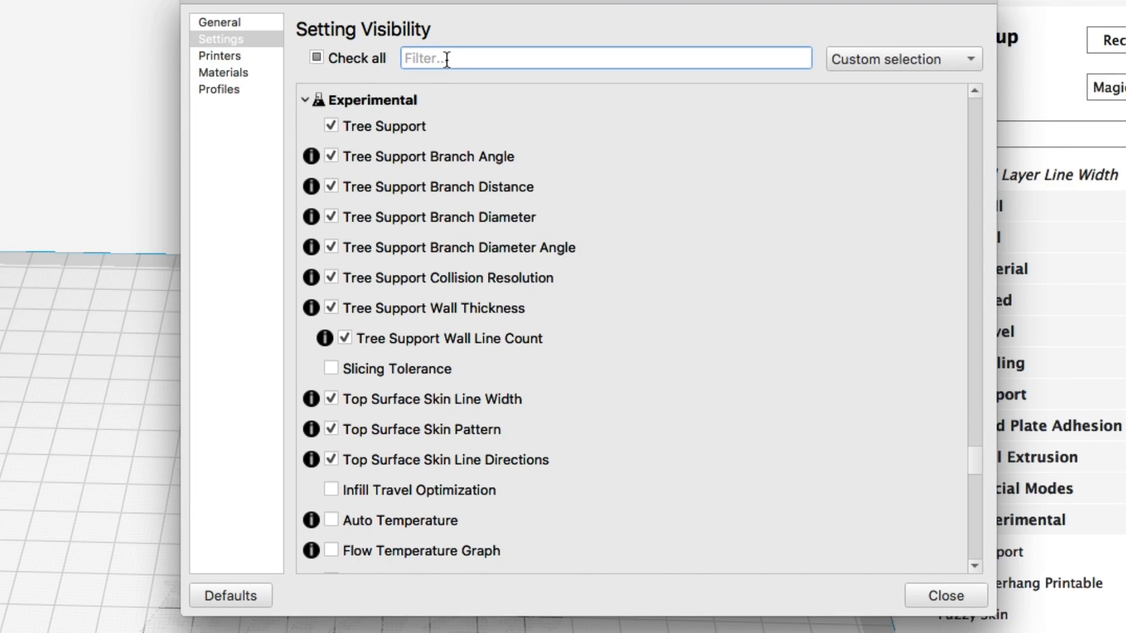
{"action": "type", "text": "fuzzy"}
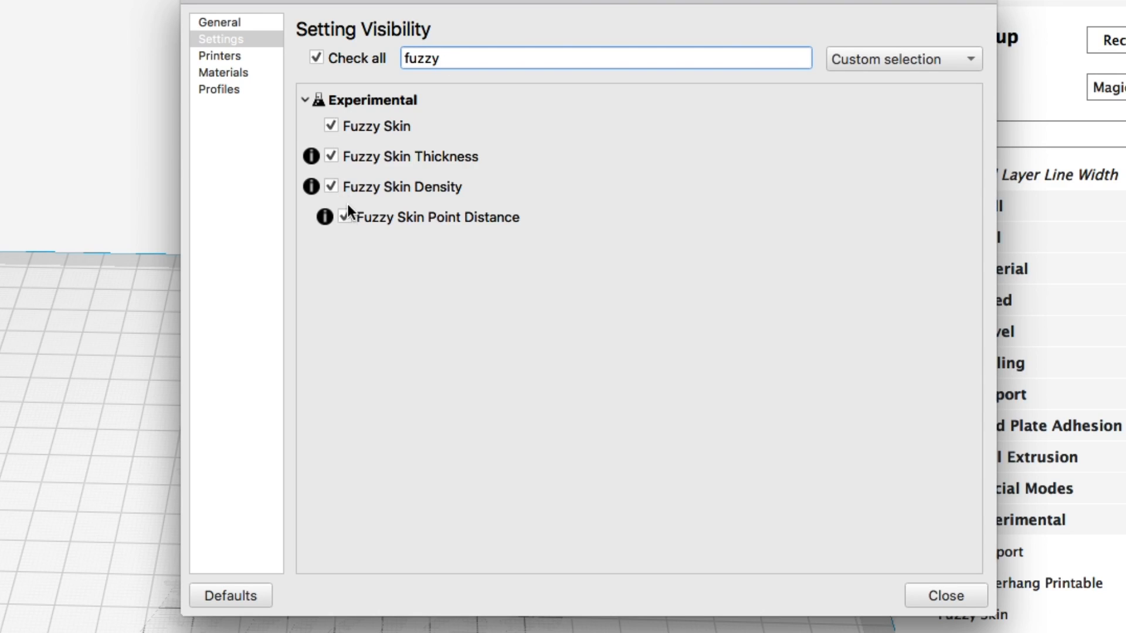
{"action": "mouse_move", "coordinate": [896, 613]}
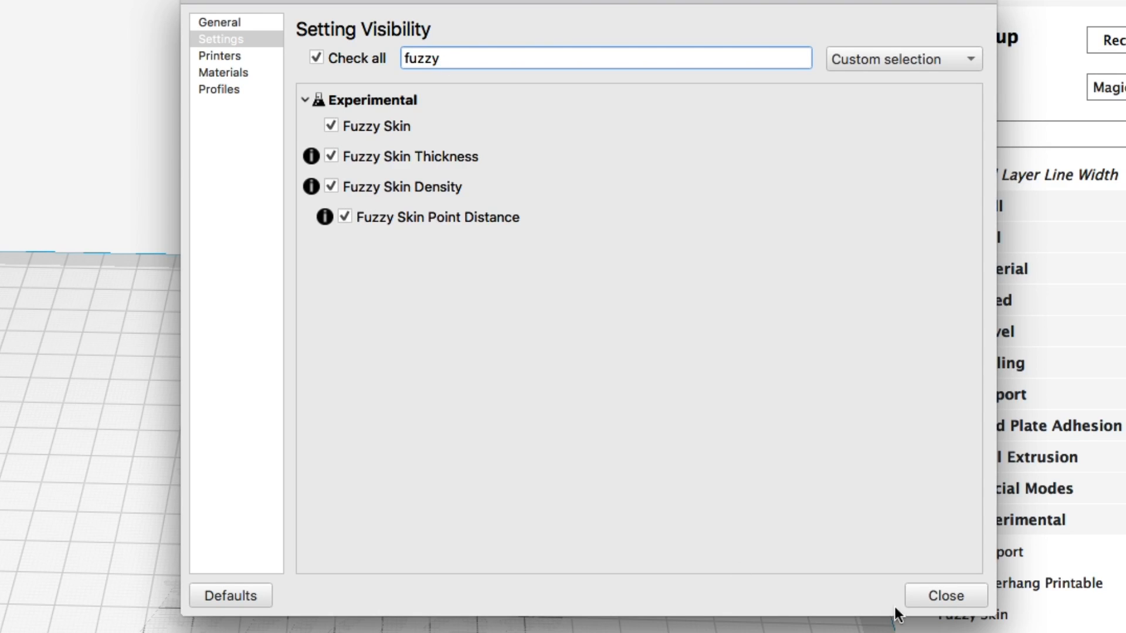
{"action": "left_click", "coordinate": [946, 595]}
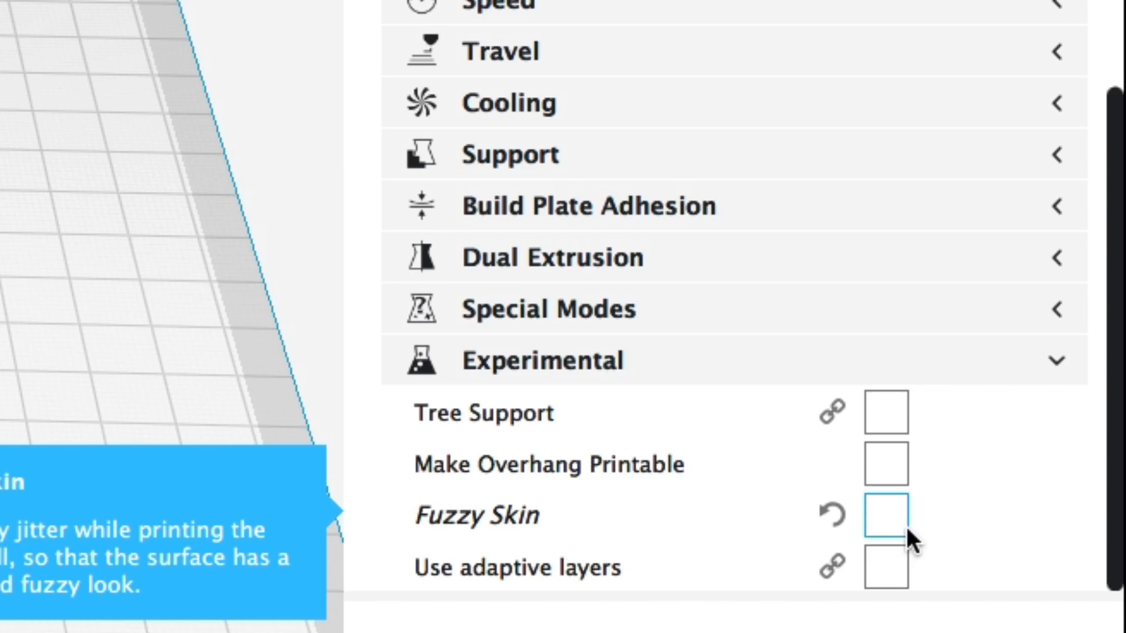
- Enable Fuzzy Skin on the handle and slice it for a 3h 37min textured print
{"action": "left_click", "coordinate": [886, 515]}
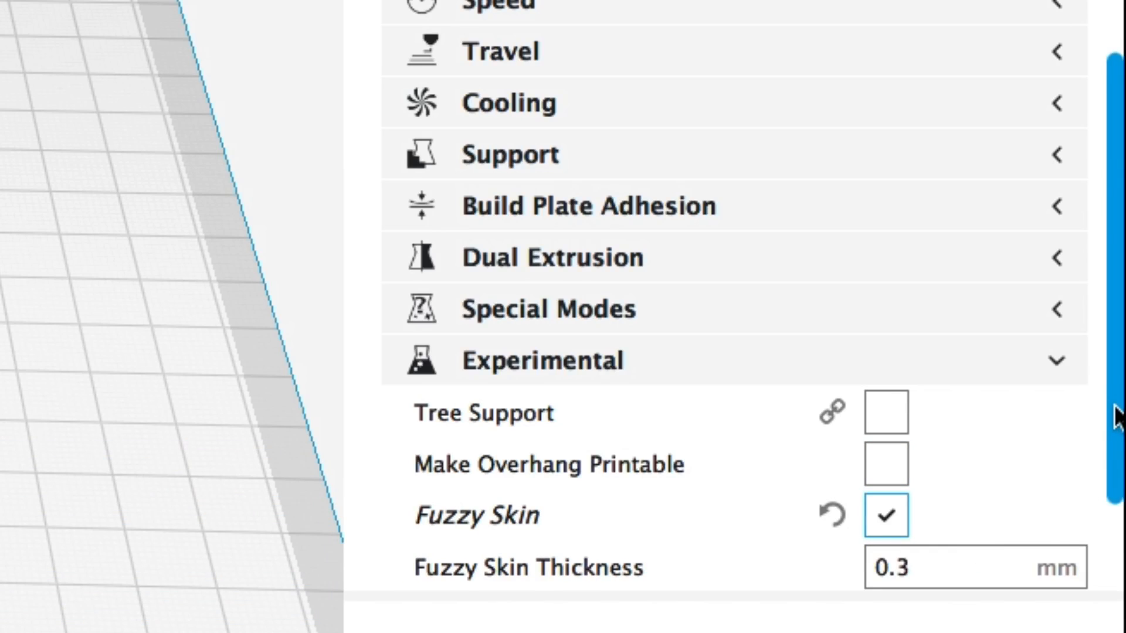
{"action": "scroll", "scroll_direction": "down", "scroll_amount": 3}
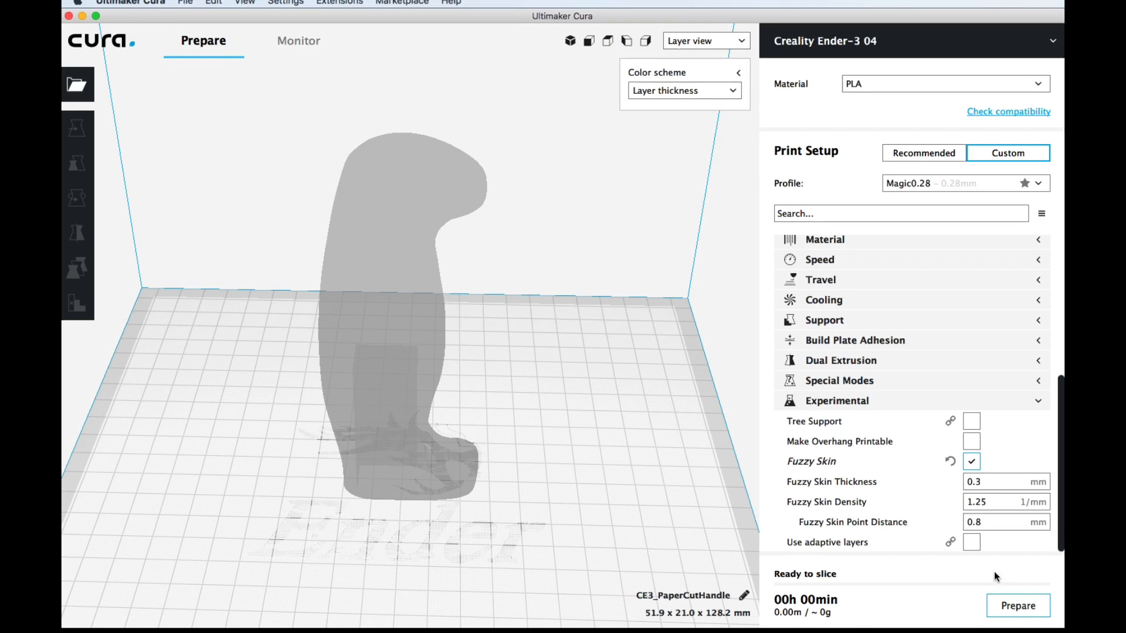
{"action": "mouse_move", "coordinate": [664, 448]}
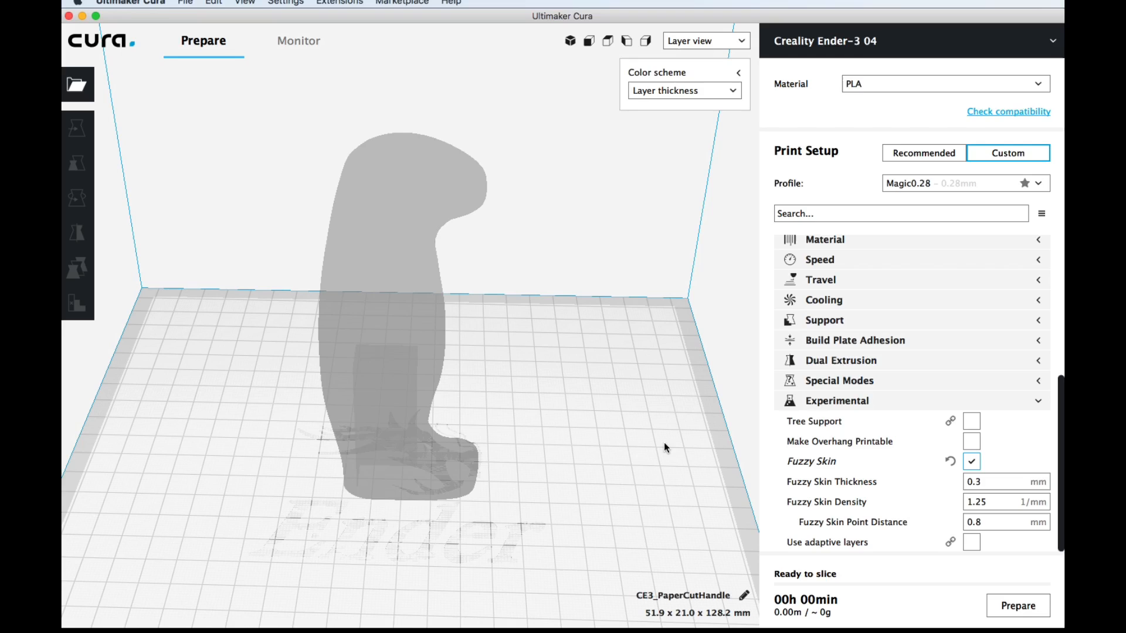
{"action": "left_click", "coordinate": [1016, 605]}
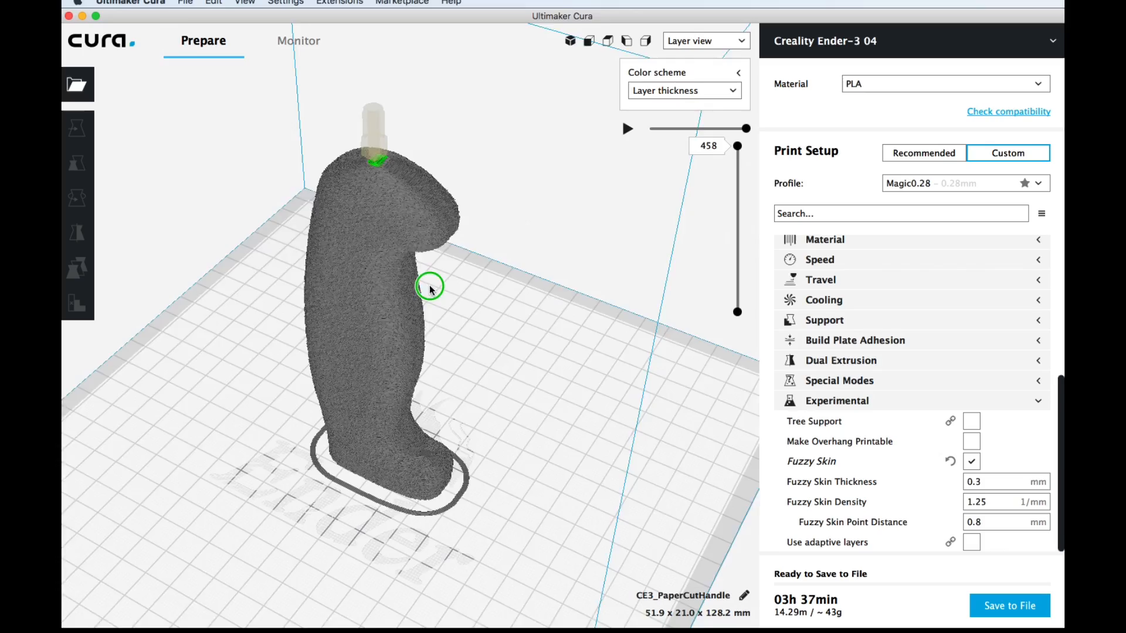
{"action": "scroll", "scroll_direction": "up", "scroll_amount": 3}
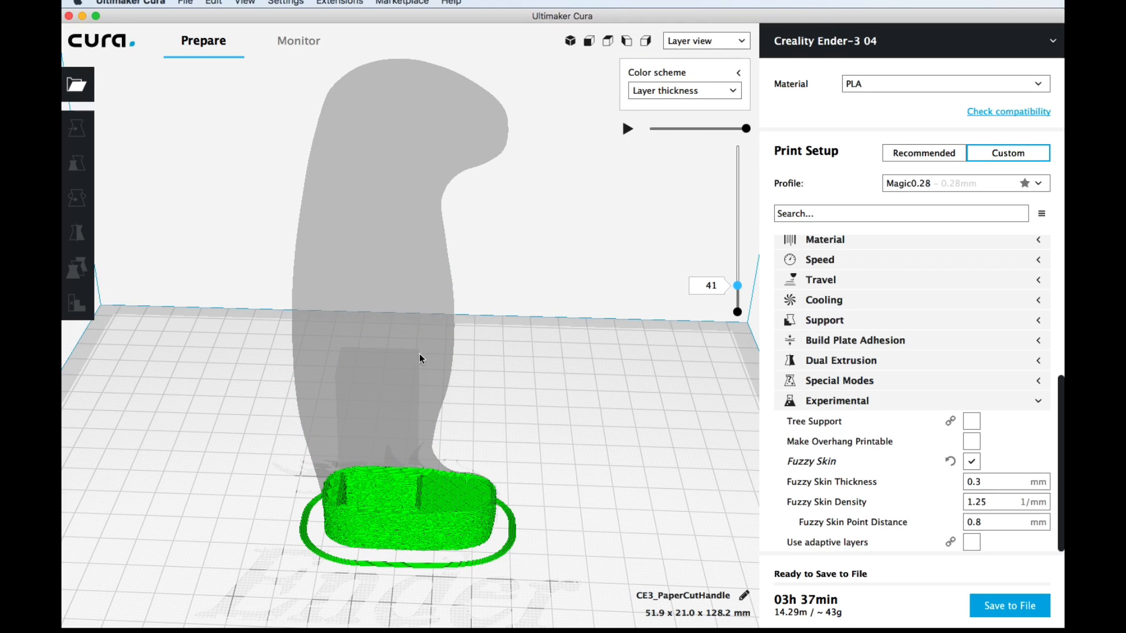
{"action": "mouse_move", "coordinate": [344, 492]}
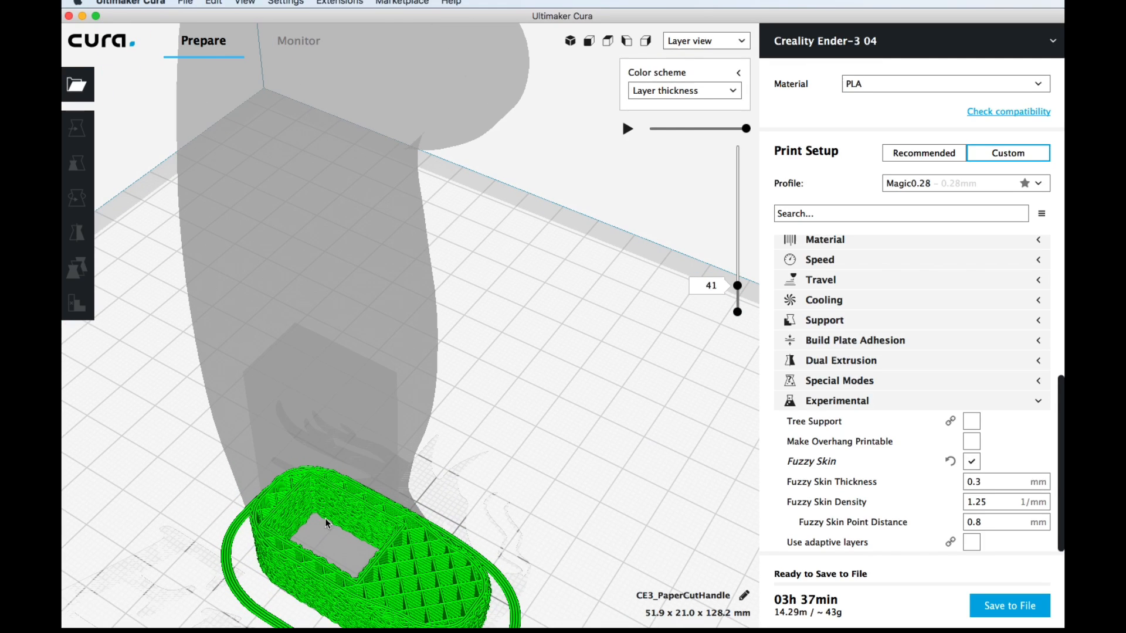
{"action": "mouse_move", "coordinate": [328, 514]}
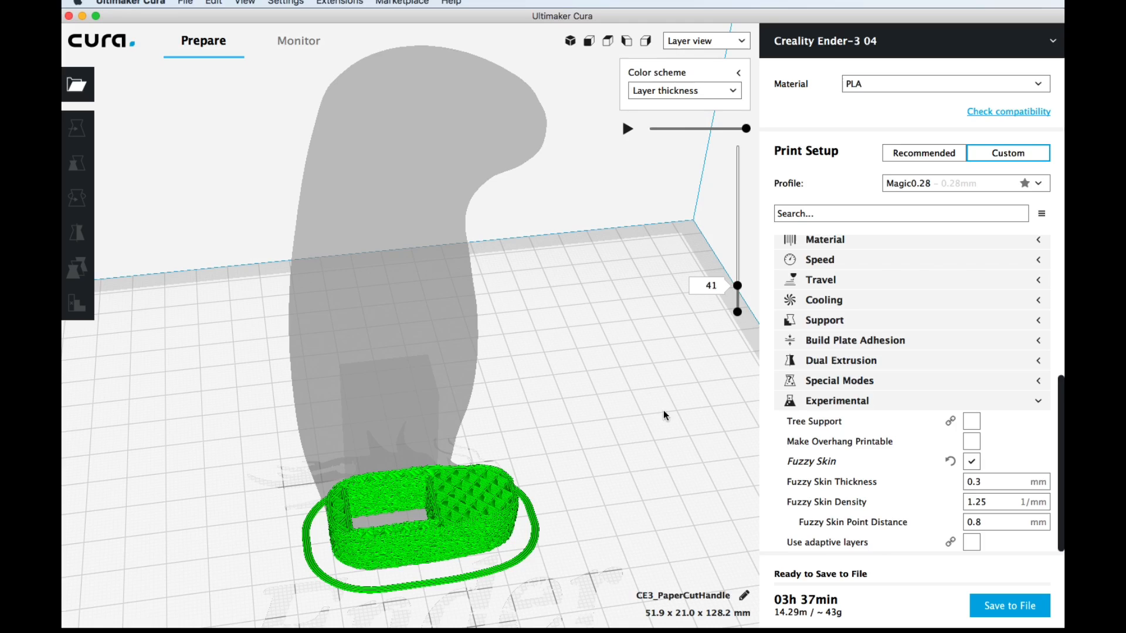
{"action": "mouse_move", "coordinate": [737, 282]}
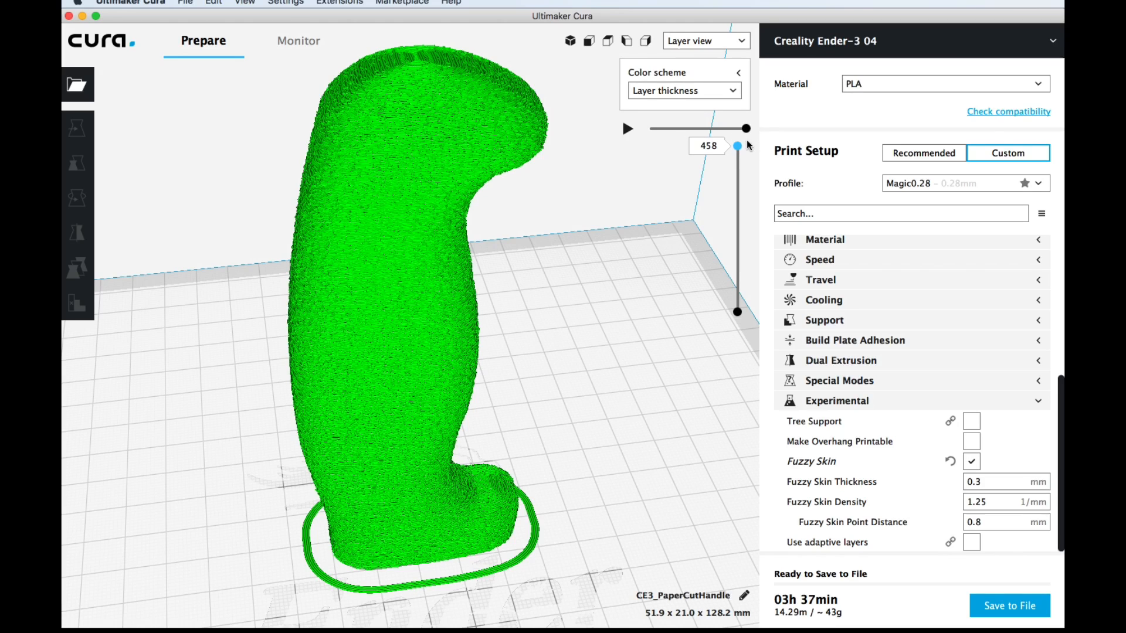
{"action": "mouse_move", "coordinate": [419, 77]}
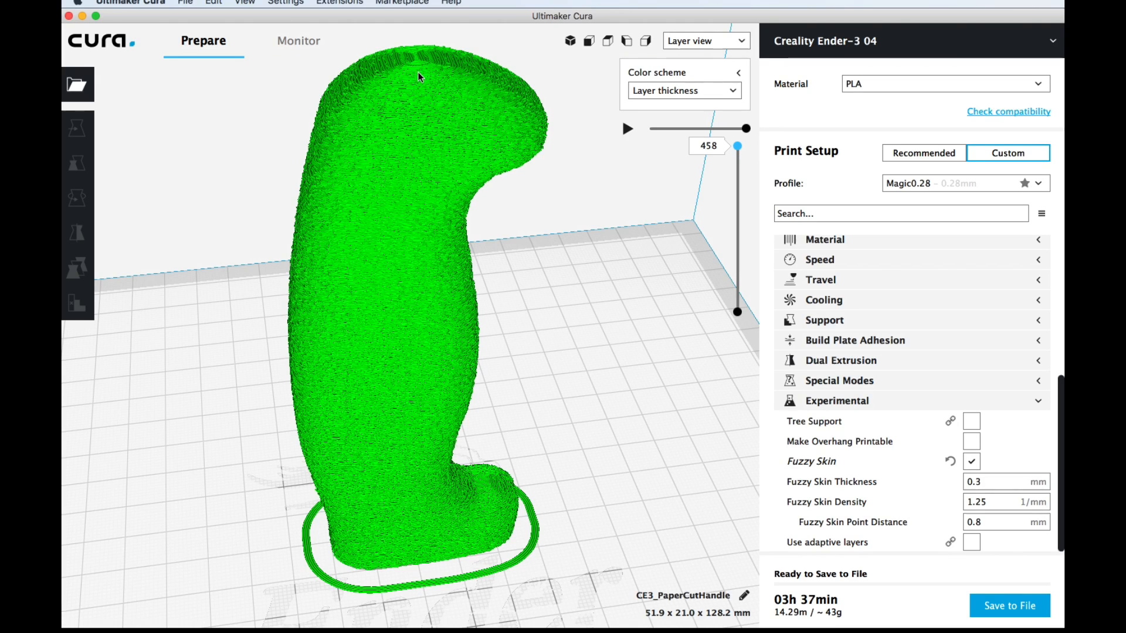